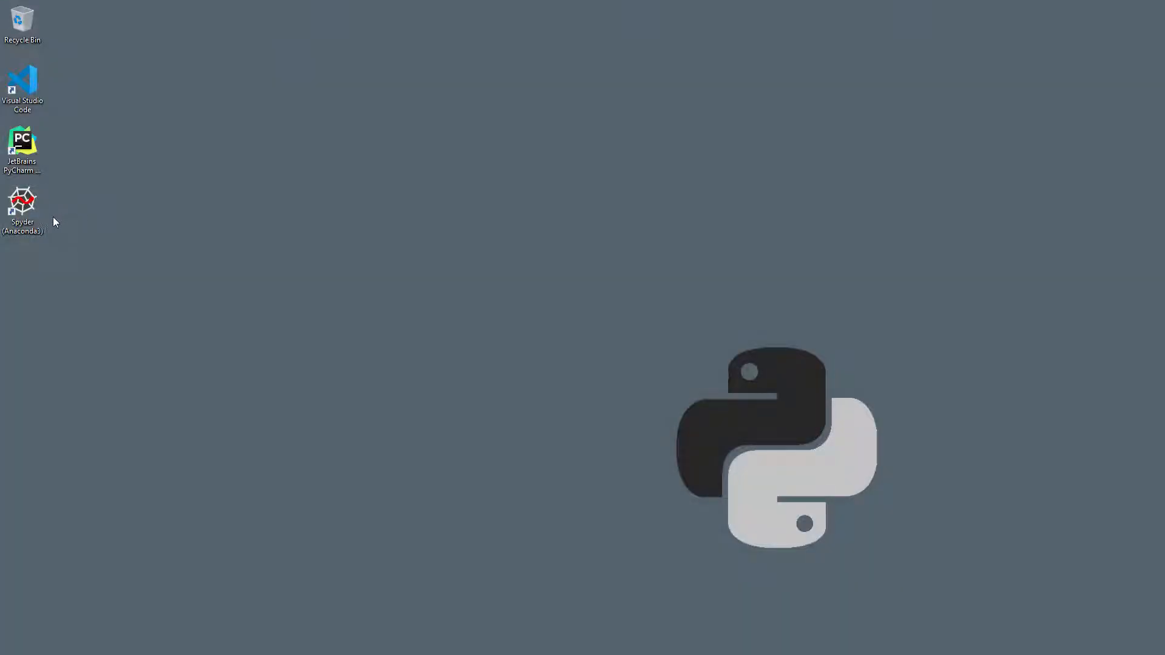
# - Launch Spyder from its Anaconda desktop icon
pyautogui.click(23, 208)
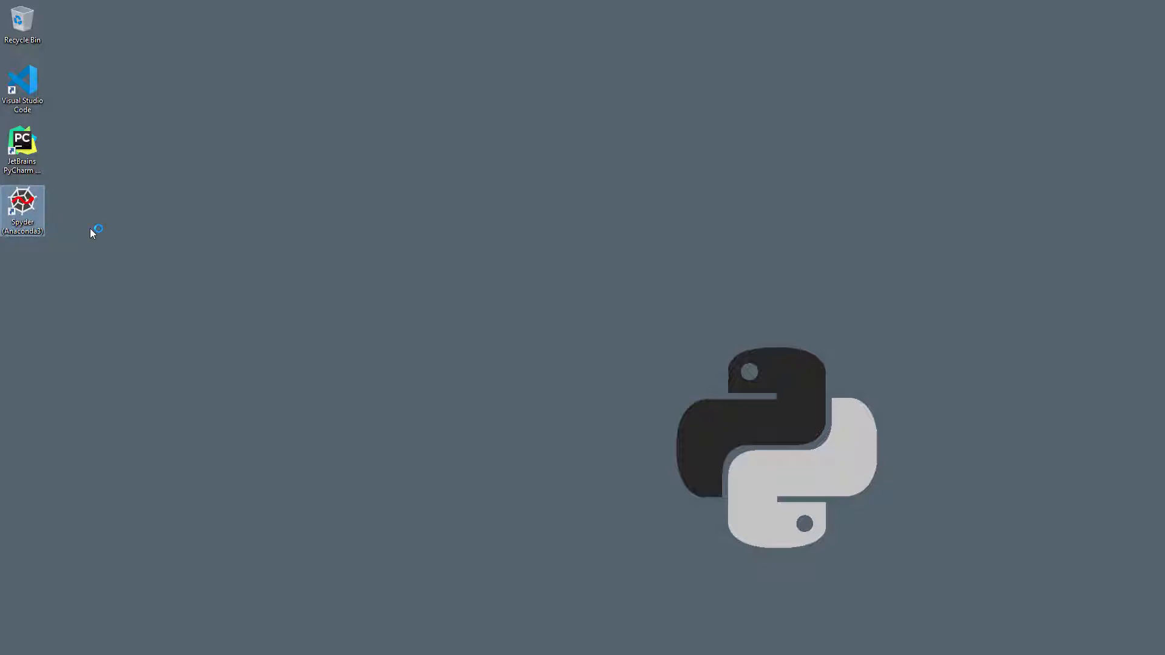
pyautogui.doubleClick(22, 211)
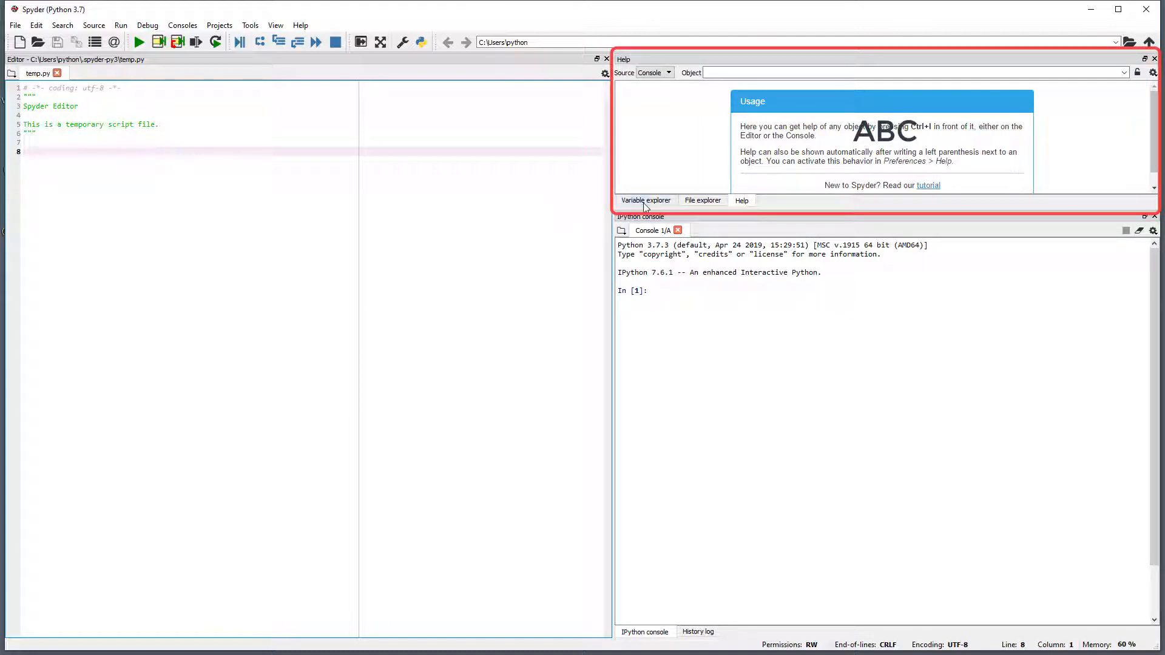
# - Cycle the side pane through Variable explorer, File explorer and Help, ending on File explorer
pyautogui.click(644, 199)
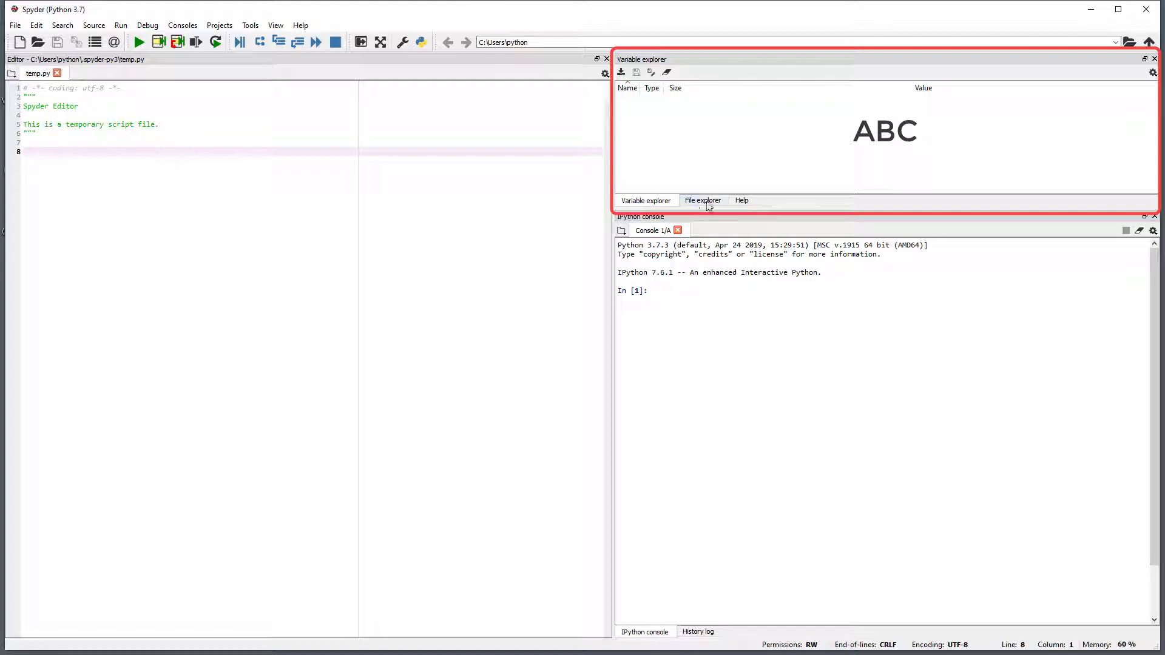
pyautogui.click(702, 201)
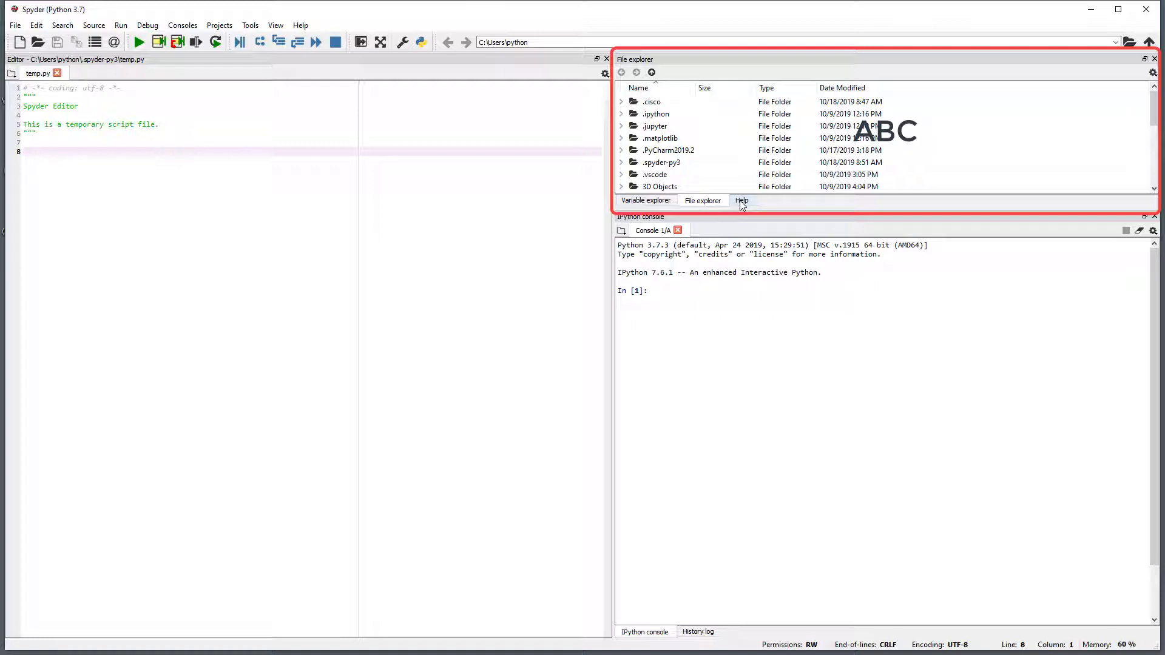
pyautogui.click(741, 201)
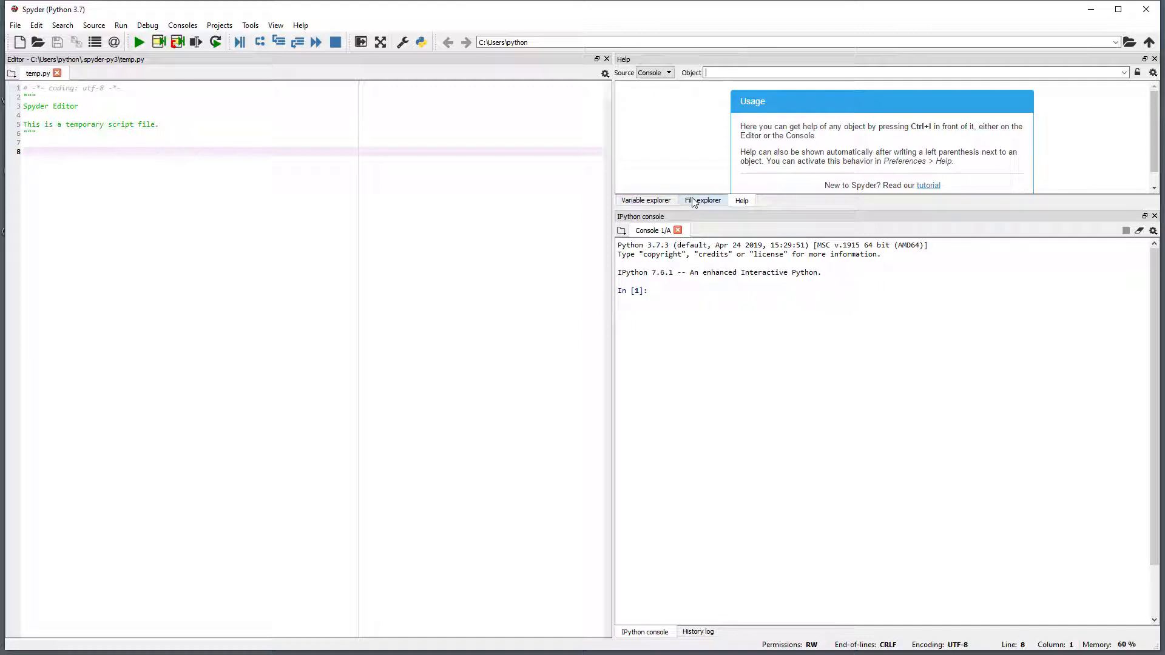
pyautogui.click(701, 200)
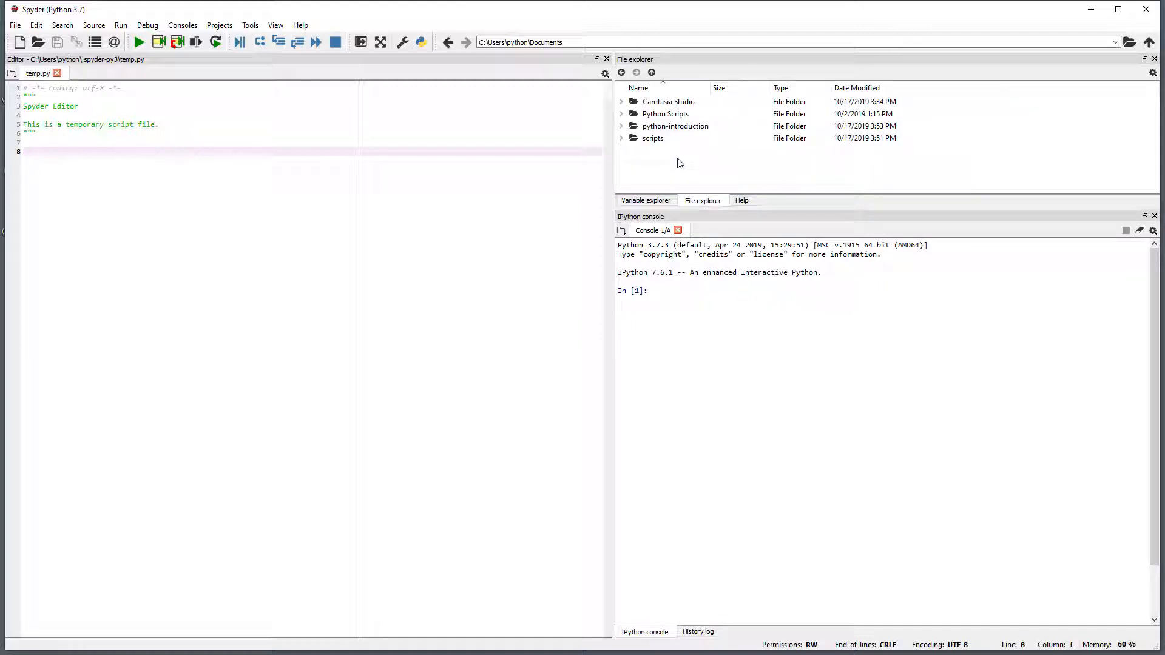
# - Browse into python-introduction/course/introduction/spyder and open demo.py in the editor
pyautogui.doubleClick(674, 126)
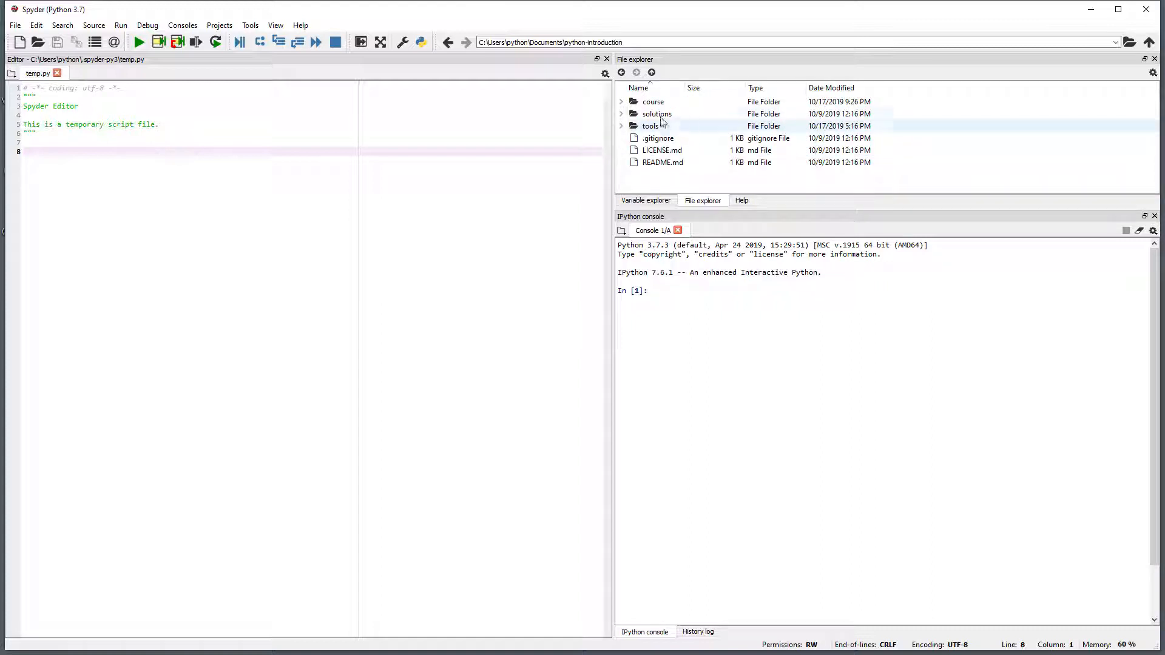
pyautogui.doubleClick(652, 102)
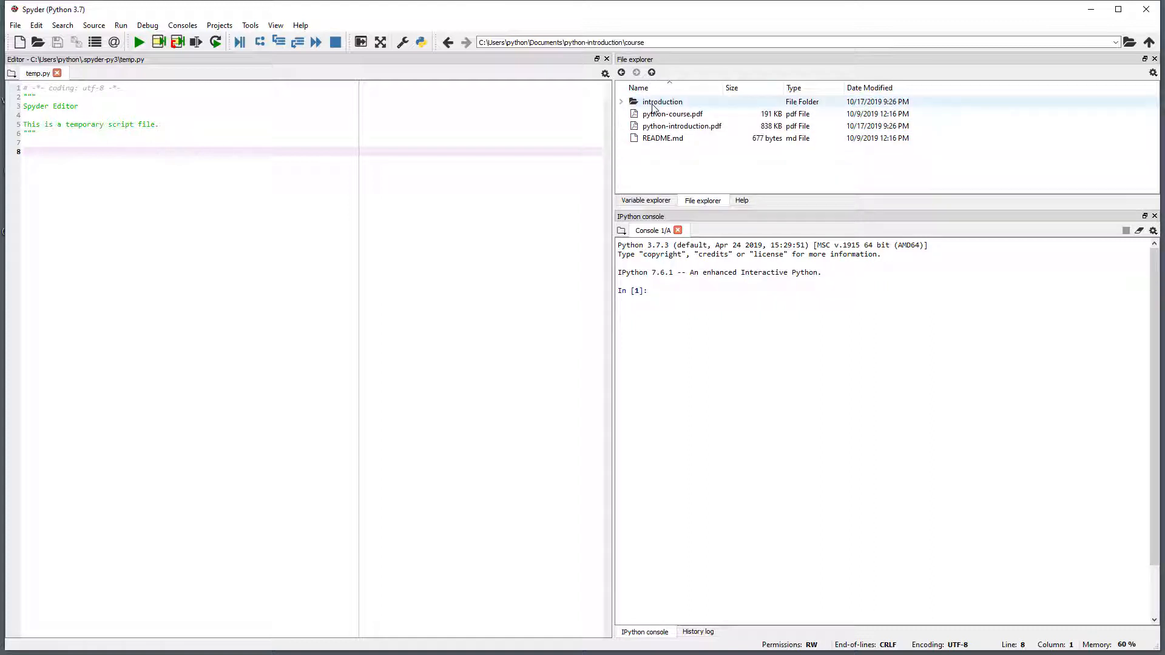
pyautogui.doubleClick(661, 102)
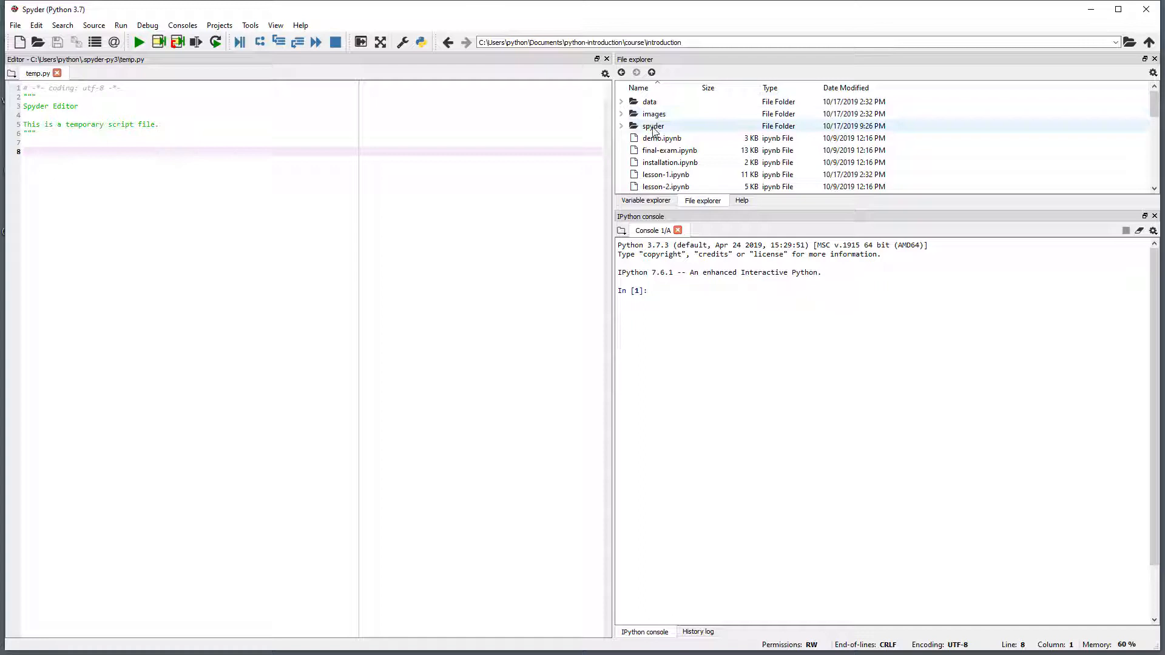
pyautogui.doubleClick(652, 125)
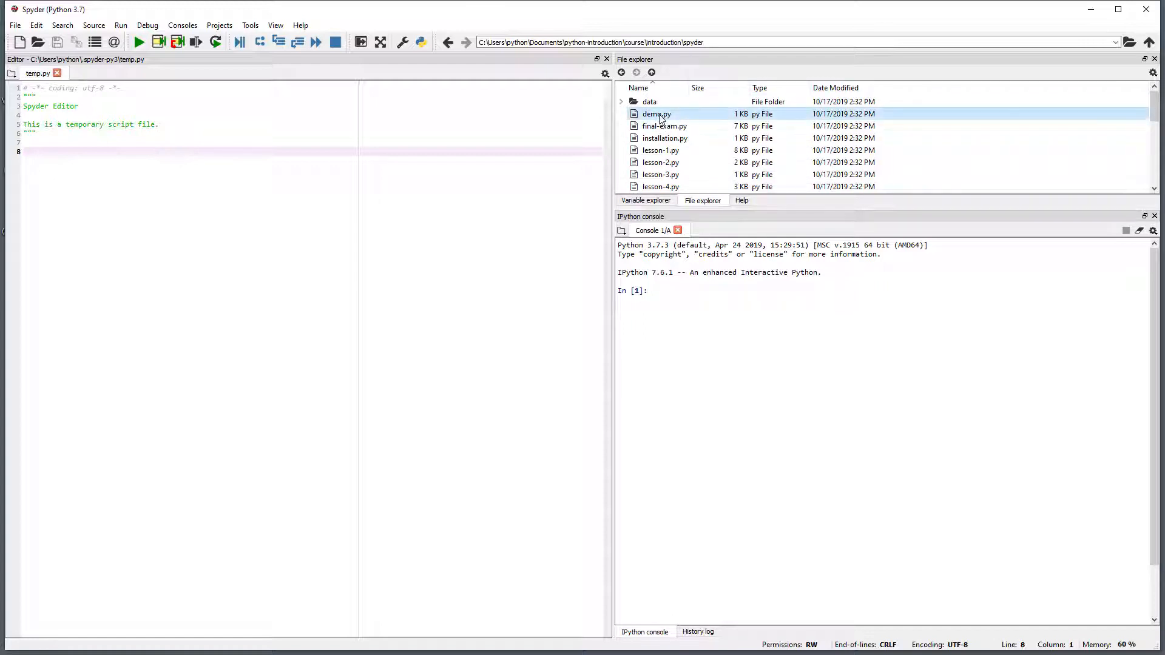
pyautogui.doubleClick(656, 113)
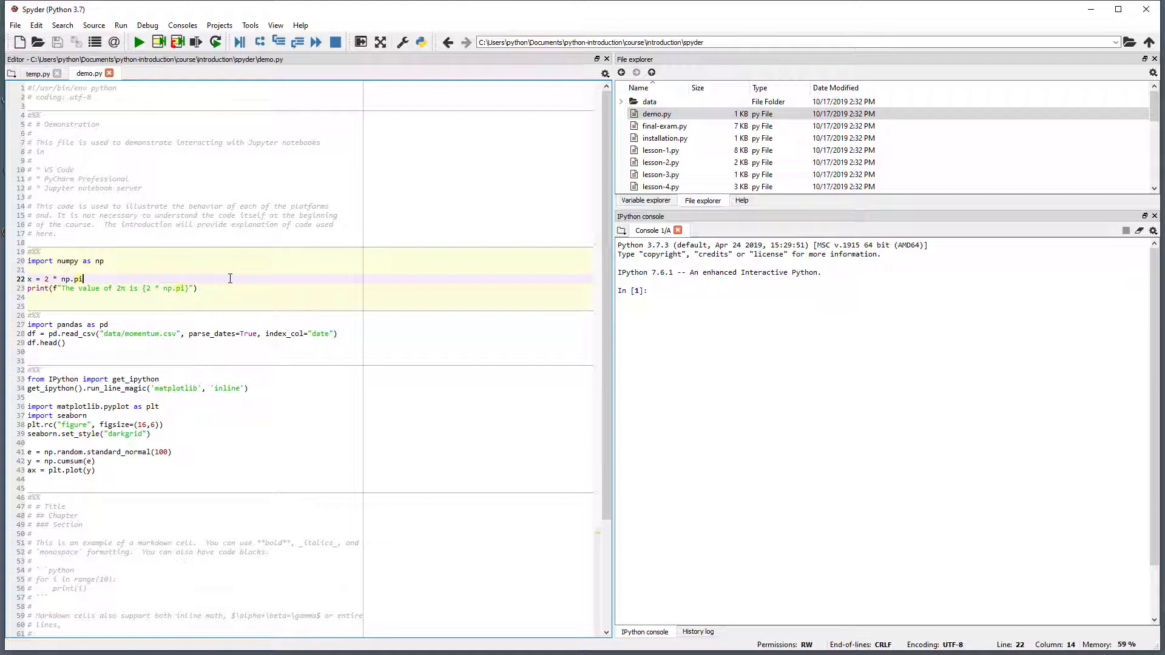
# - Run the demo's numpy cell computing 2π with the Run cell command
pyautogui.rightClick(231, 278)
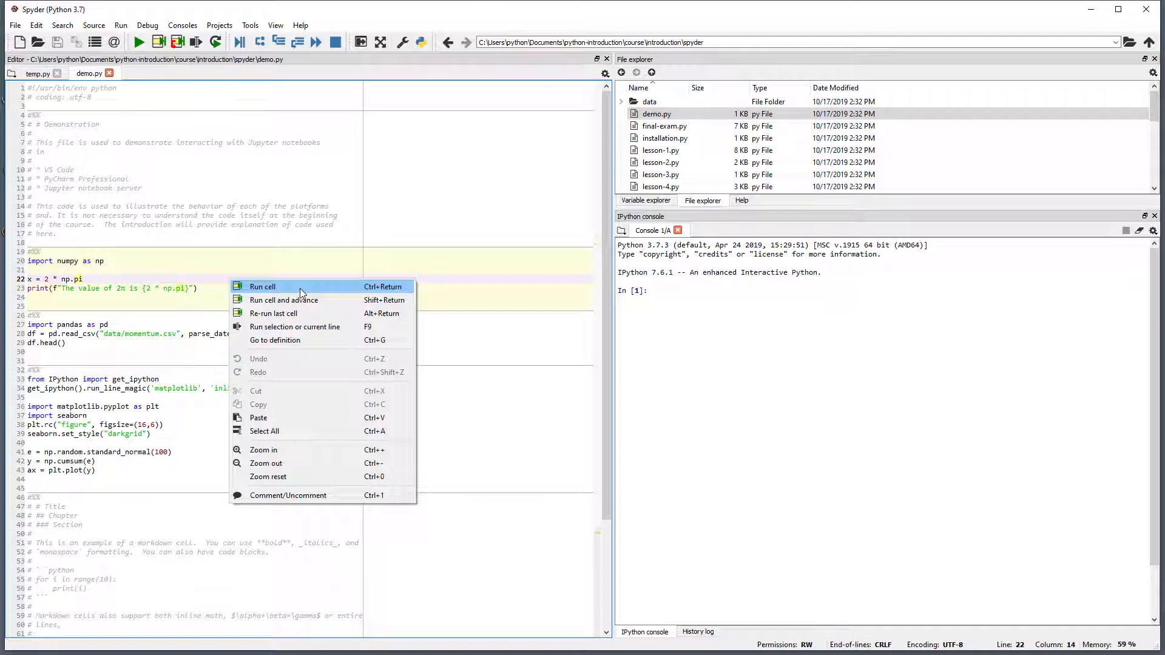
pyautogui.click(262, 287)
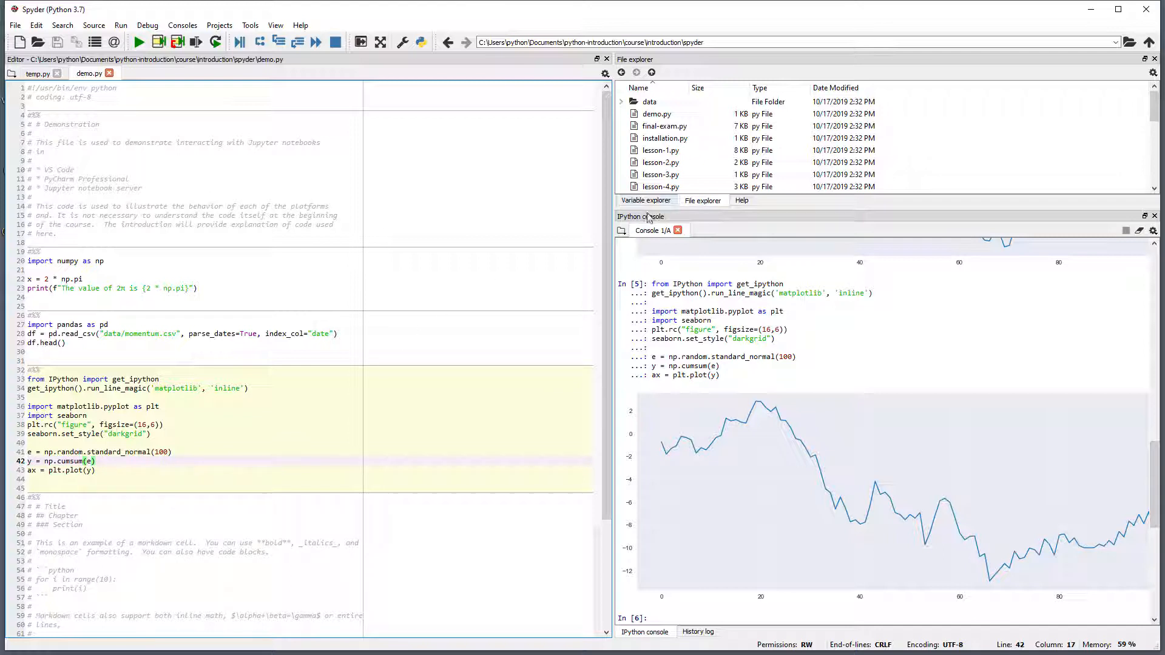
# - Inspect the df DataFrame's momentum values, then create a new untitled0.py script
pyautogui.click(645, 201)
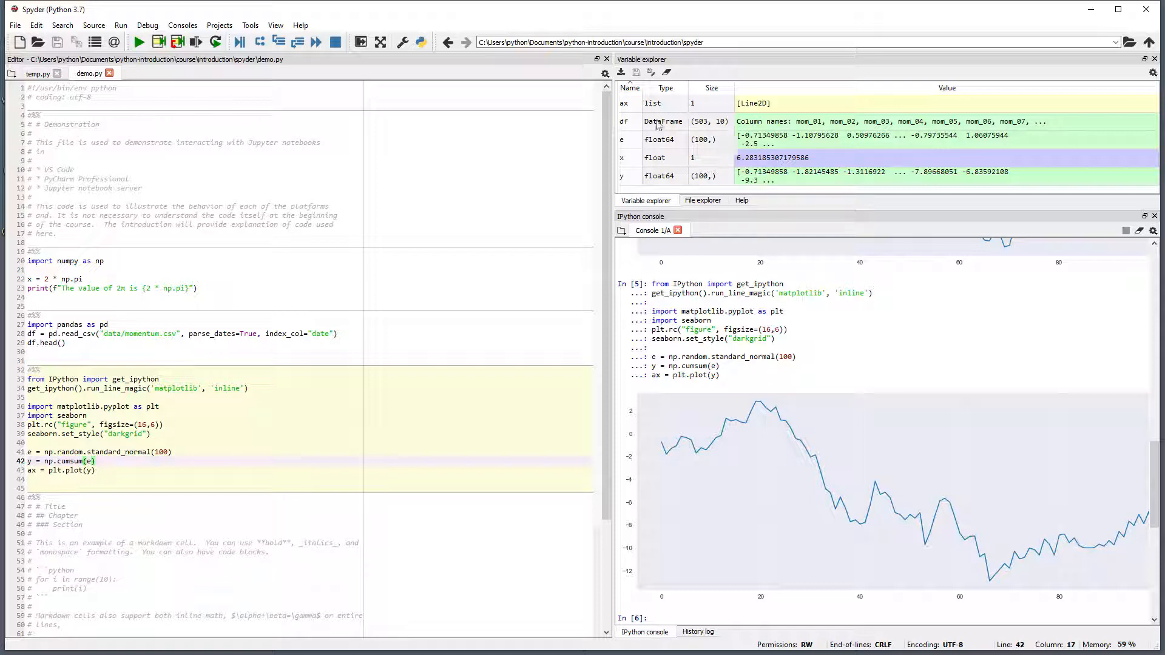
pyautogui.doubleClick(663, 122)
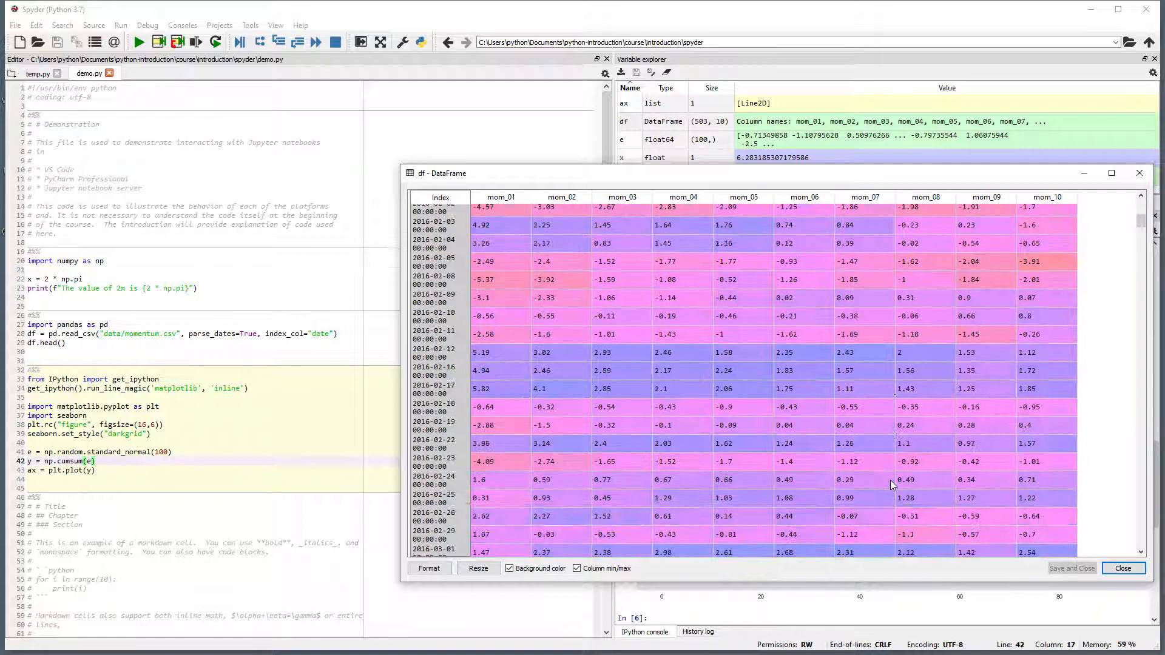
pyautogui.scroll(-3)
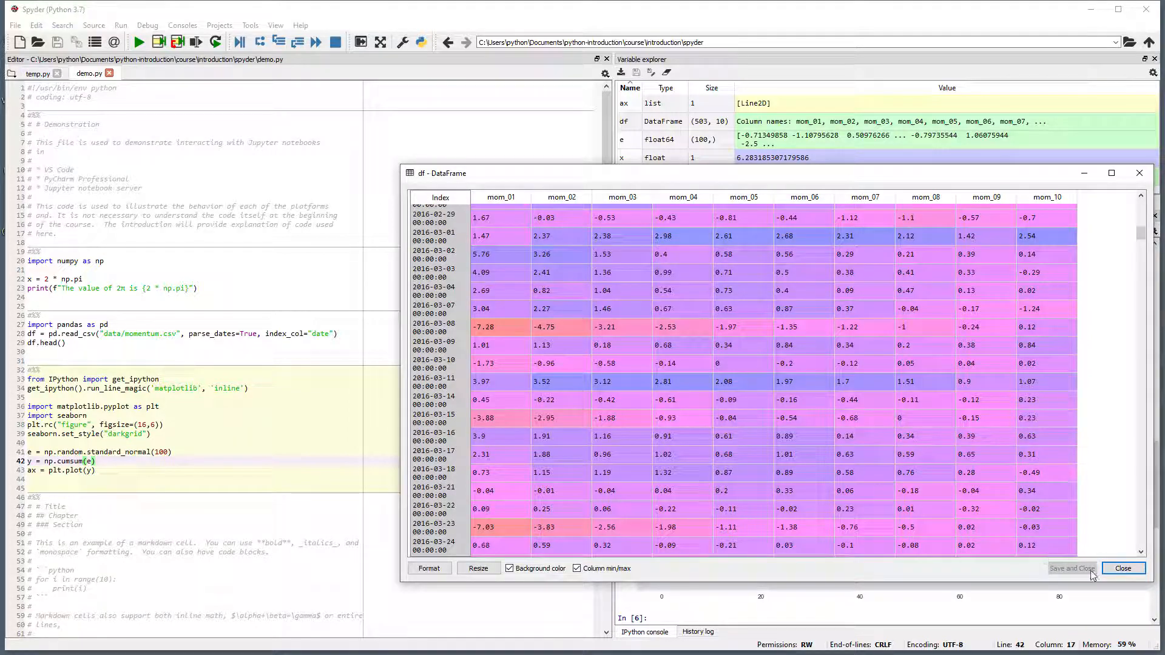
pyautogui.click(1123, 568)
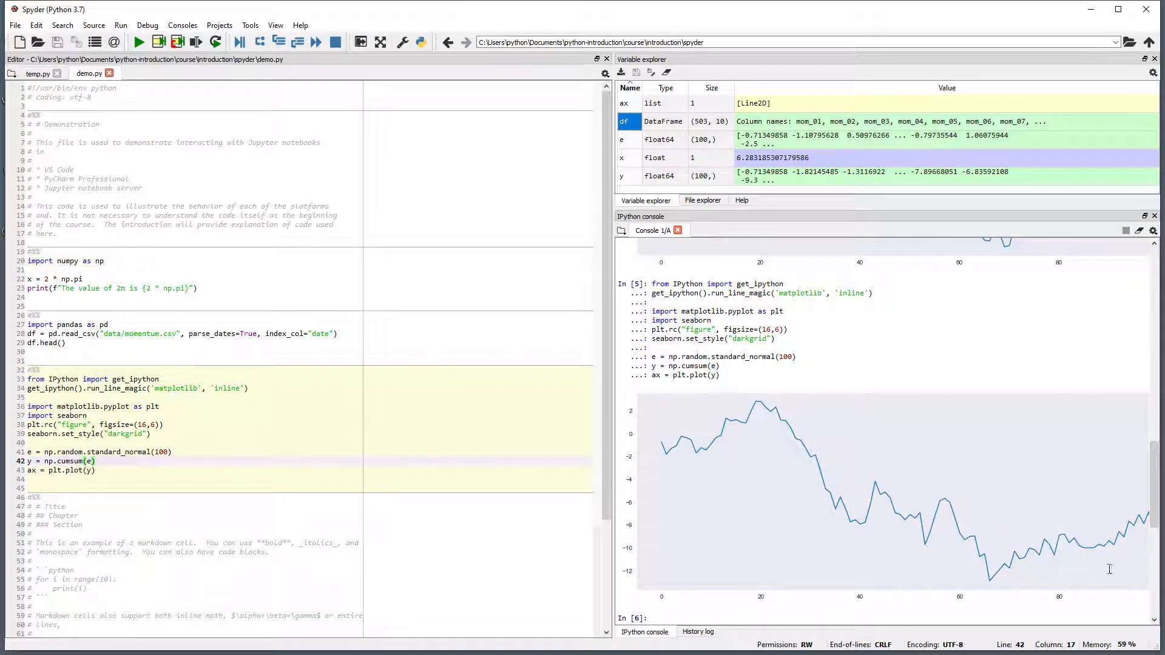
pyautogui.click(14, 24)
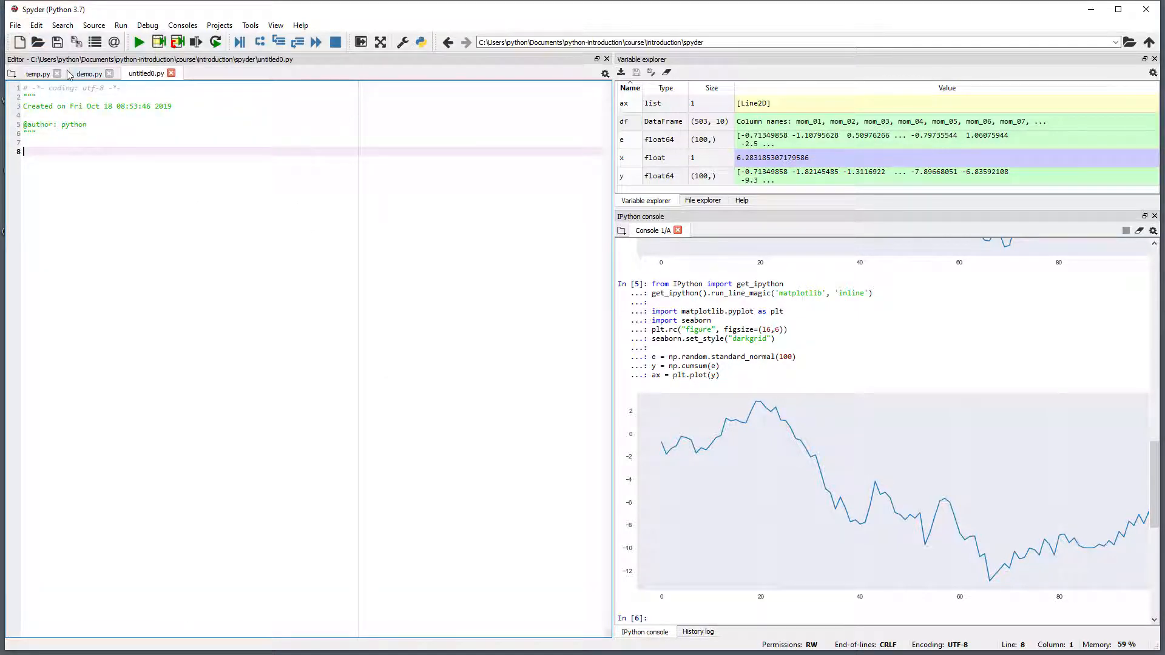
# - Save the new script under the name spyder-lesson-2.py in the spyder folder
pyautogui.click(13, 24)
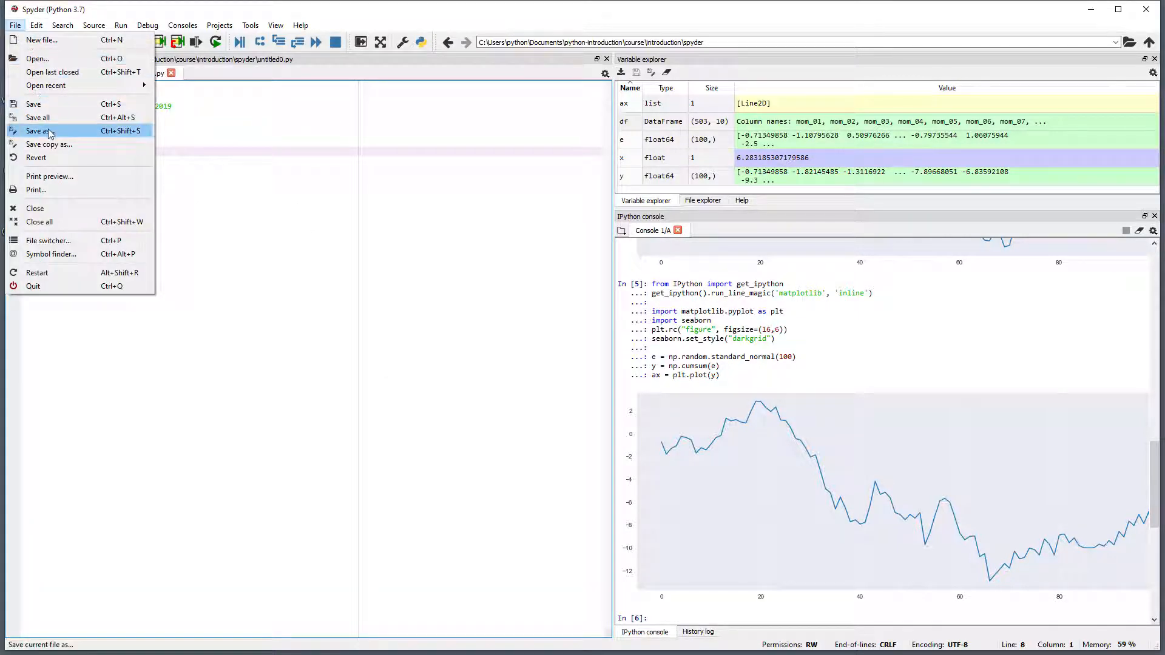
pyautogui.click(37, 131)
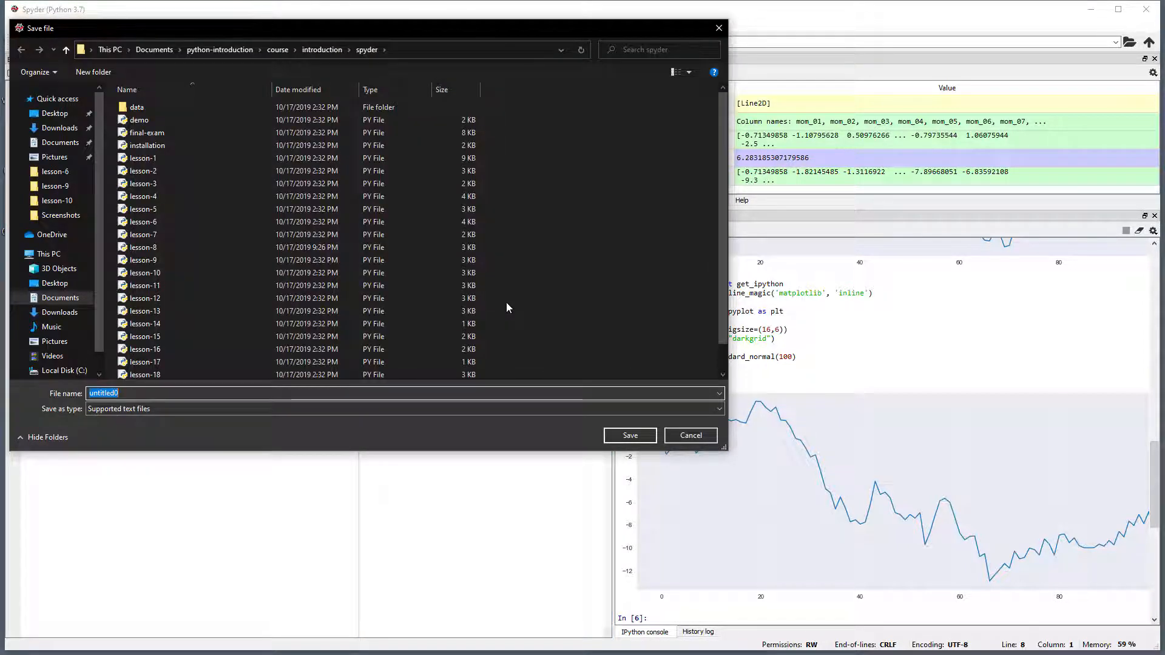
pyautogui.write('spyder-lesson-2')
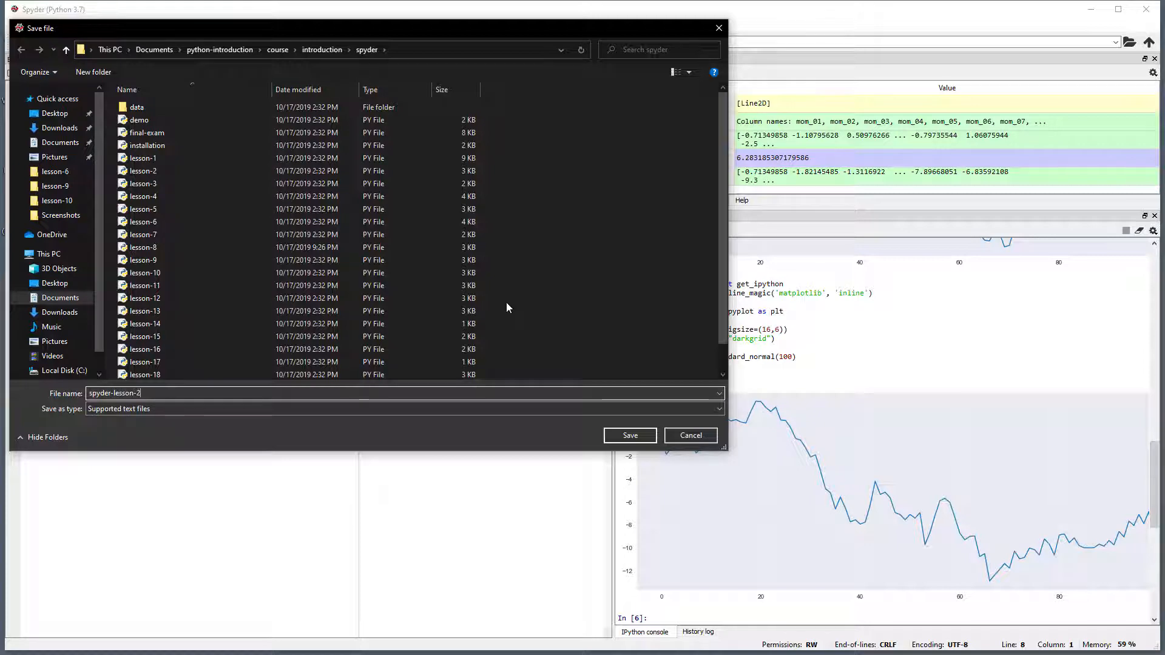
pyautogui.click(629, 435)
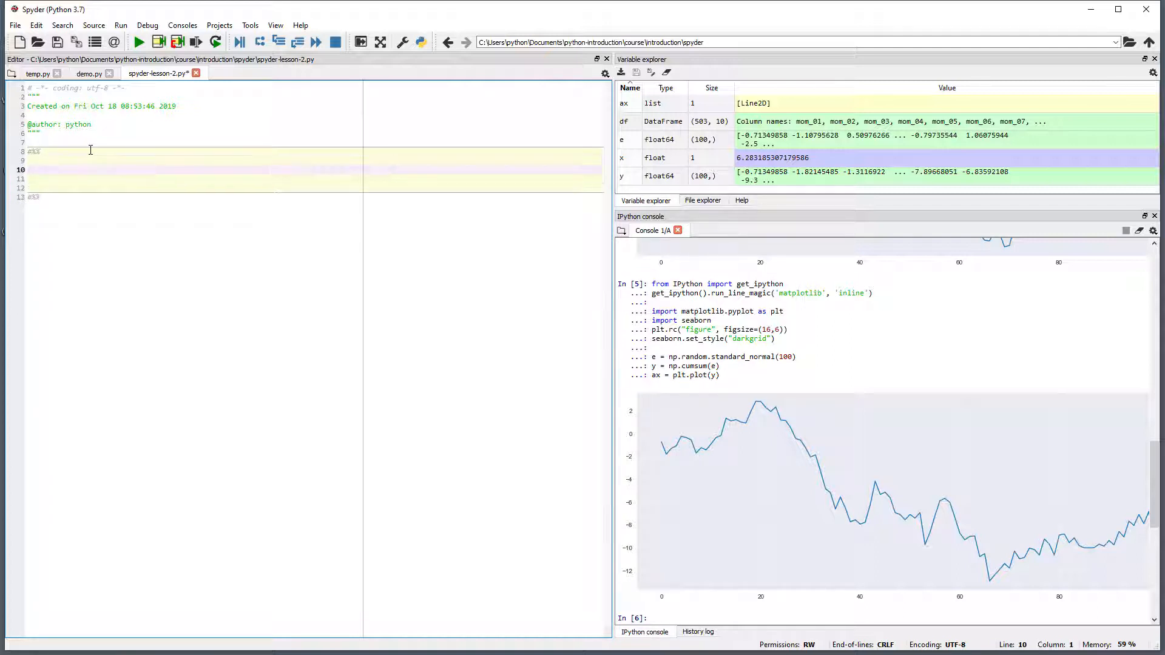
# - Write 'import numpy as np' and start an np.arange call, showing arange's Help documentation
pyautogui.write('import')
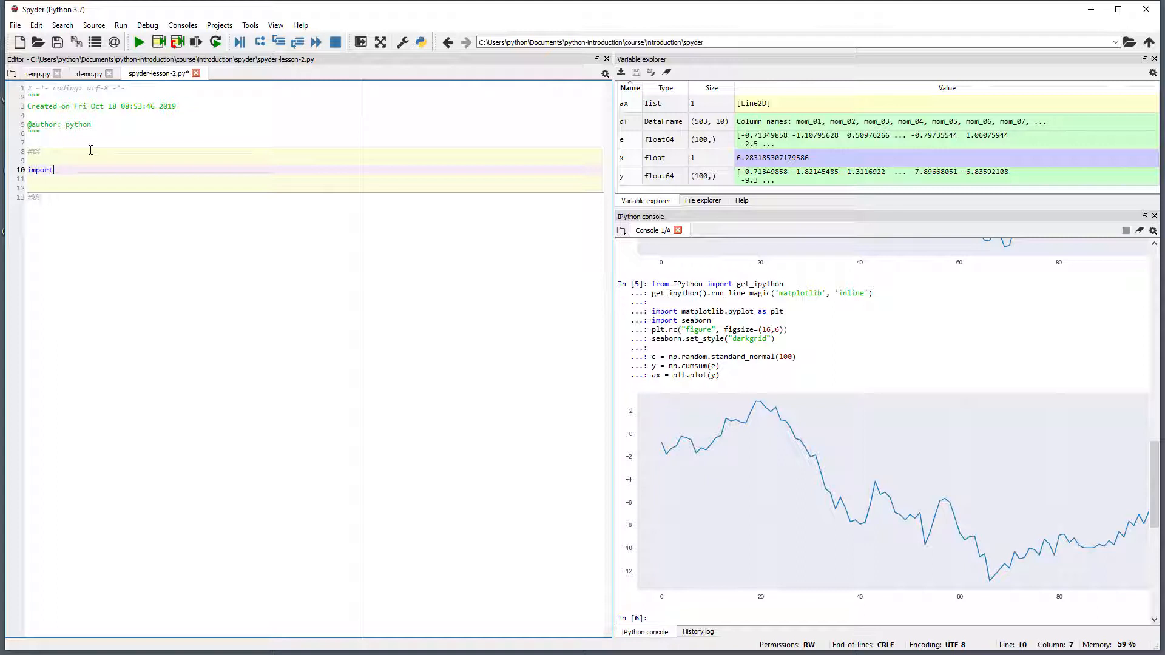
pyautogui.write('numpy as np')
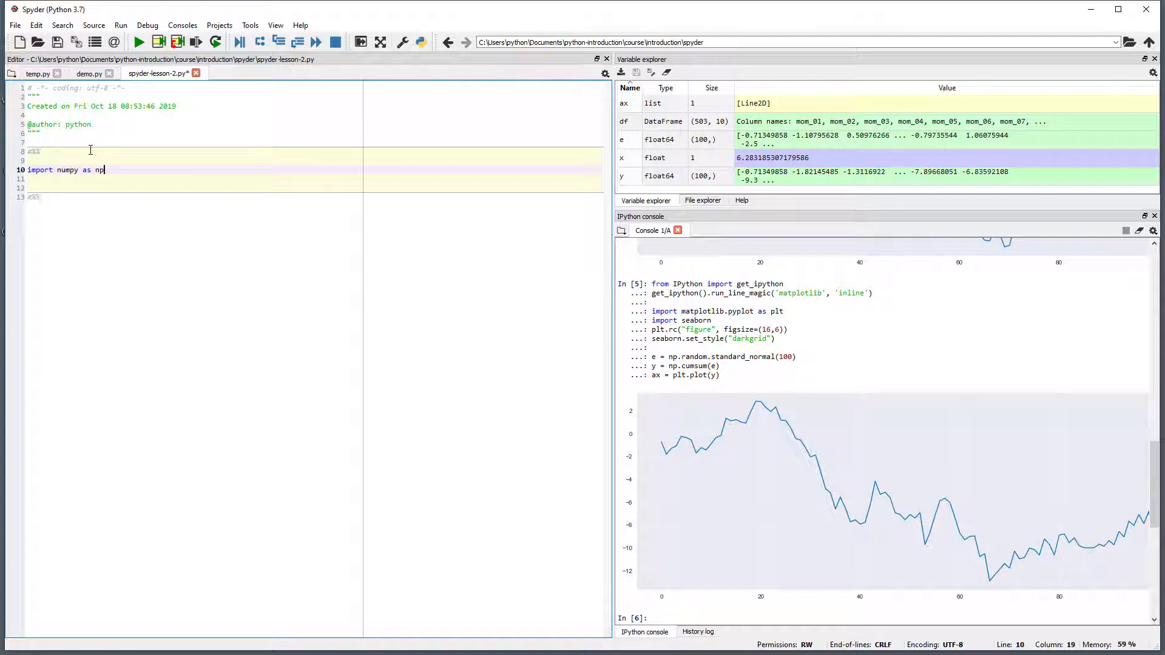
pyautogui.write('np')
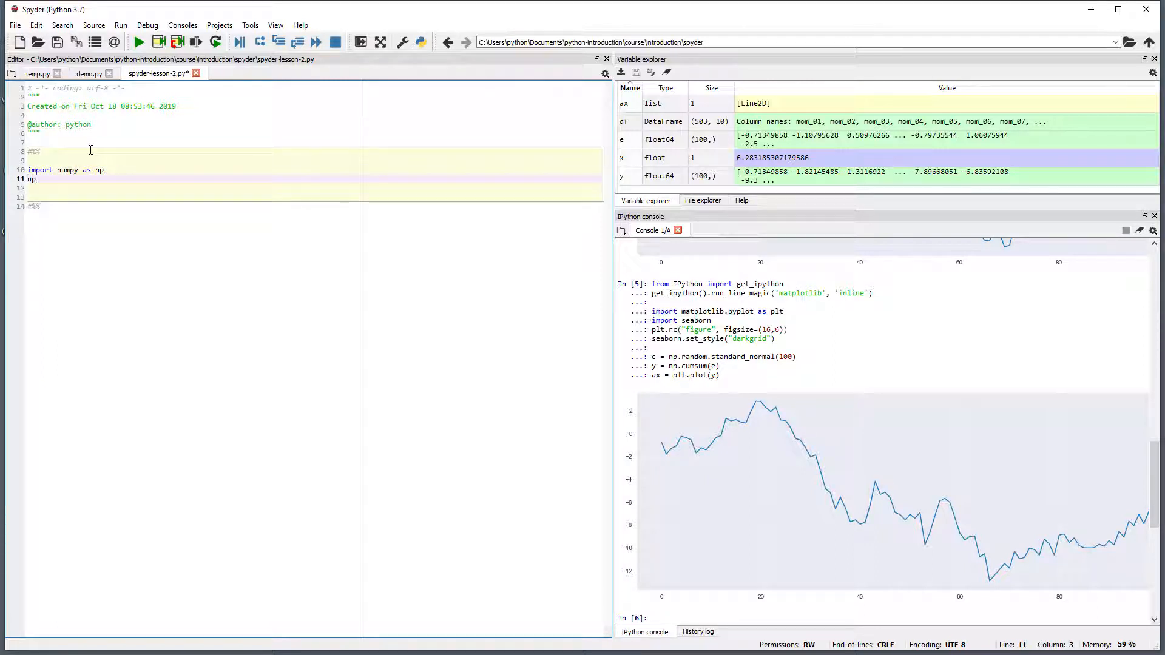
pyautogui.write('.arange')
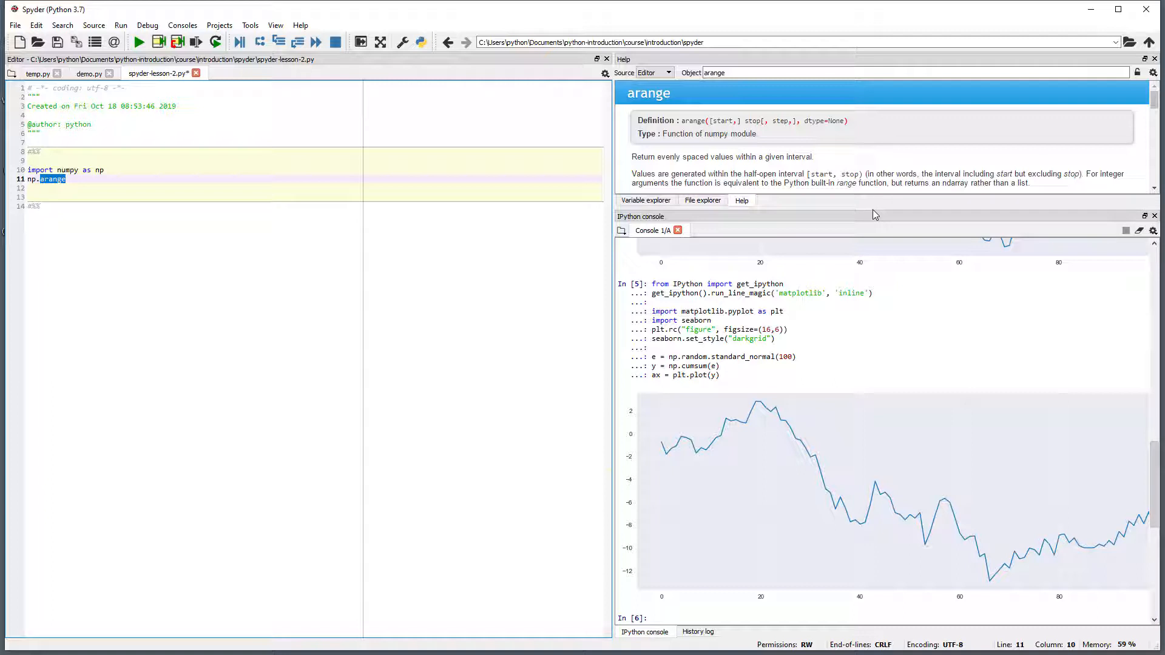
# - Enlarge the Help pane and scroll to arange's start, stop and step parameters
pyautogui.moveTo(874, 216); pyautogui.dragTo(874, 312)
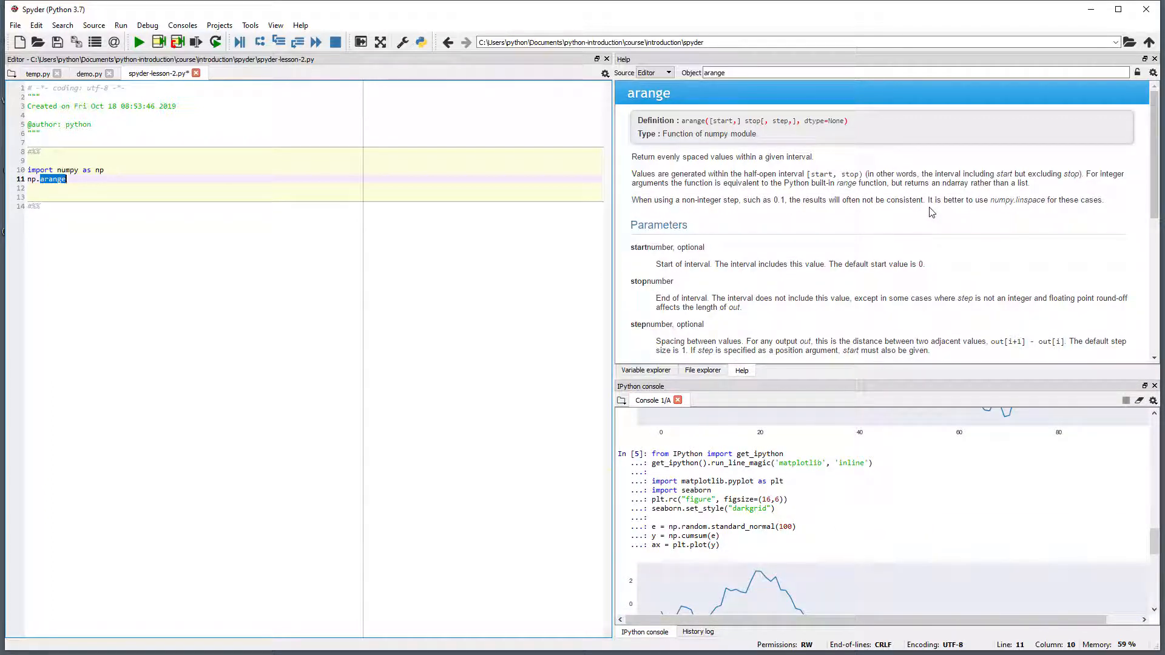
pyautogui.scroll(-3)
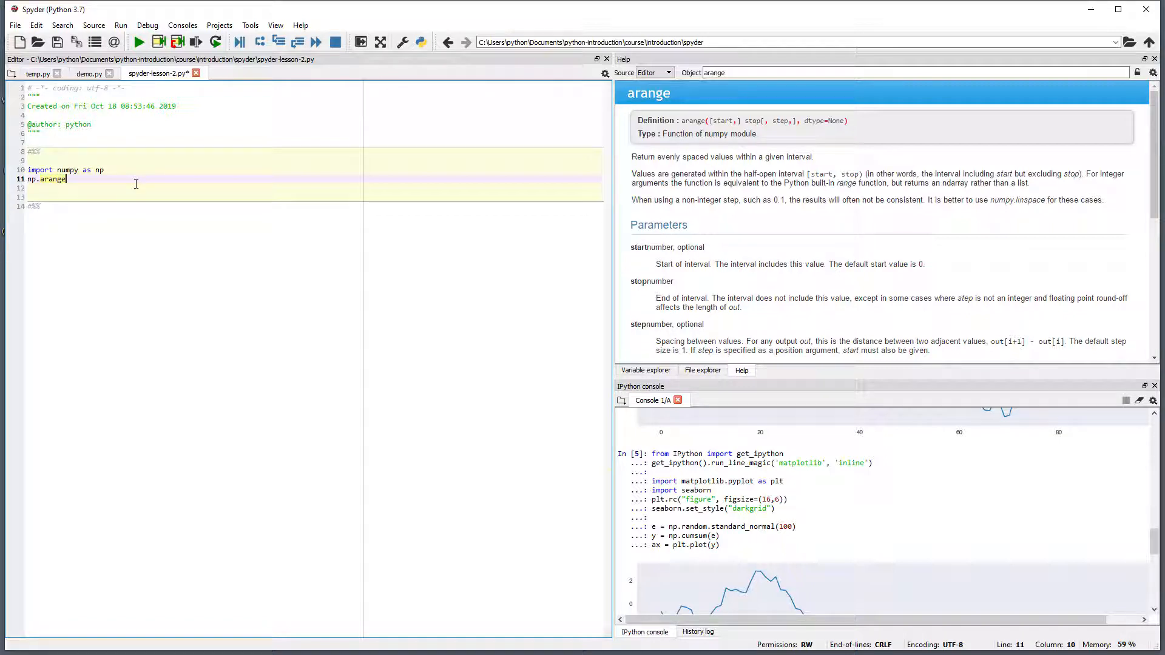
# - Complete x = np.arange(10) and print(x), then run the cell to print 0 through 9
pyautogui.write('(10')
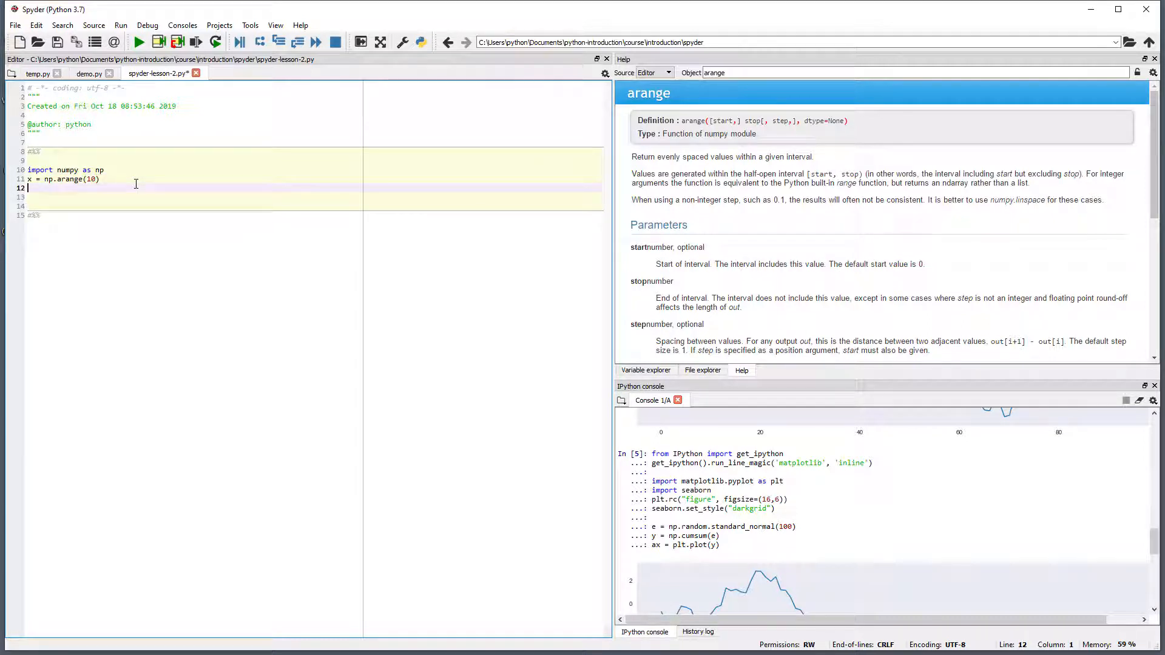
pyautogui.write('print')
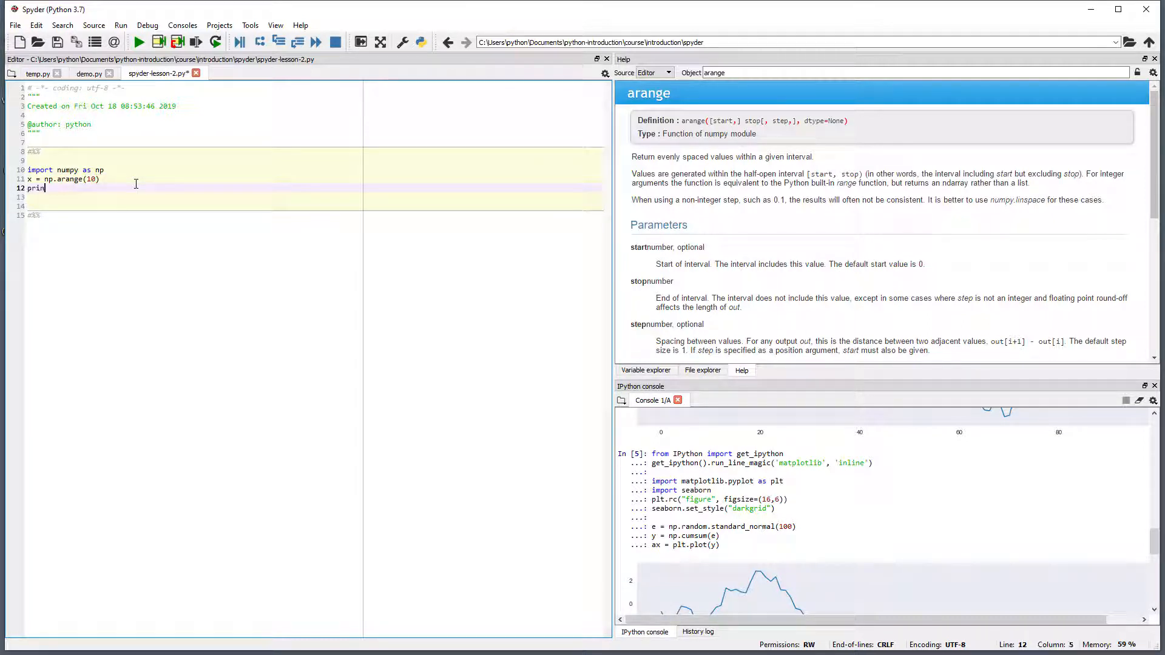
pyautogui.write('t(x)')
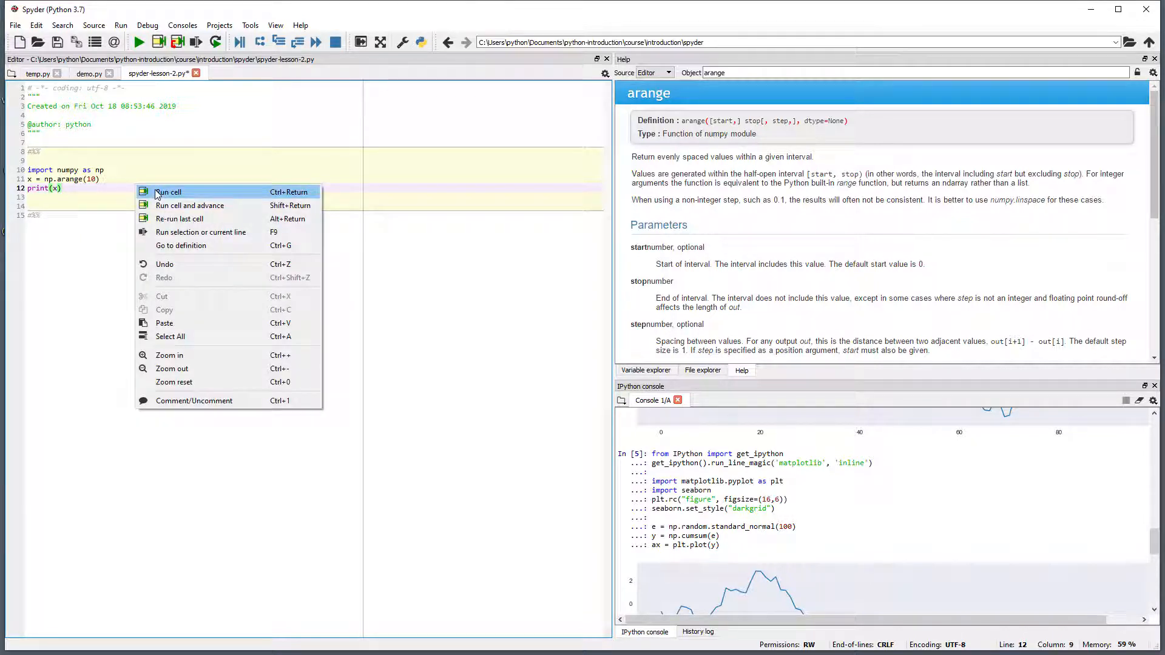
pyautogui.click(169, 192)
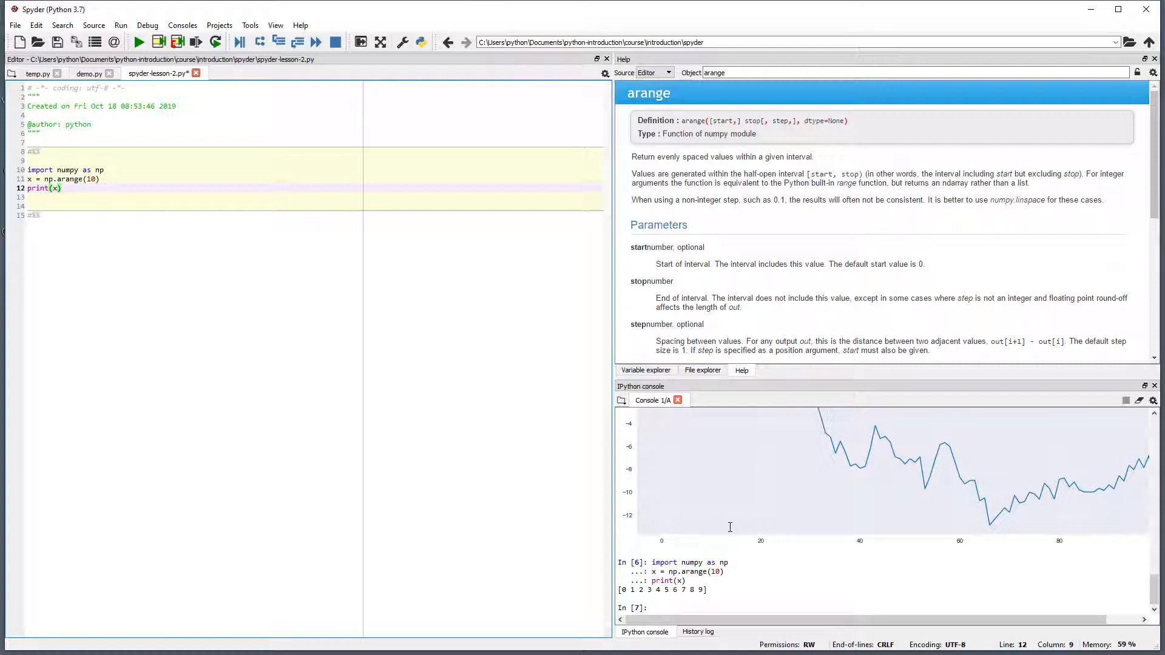
pyautogui.click(63, 188)
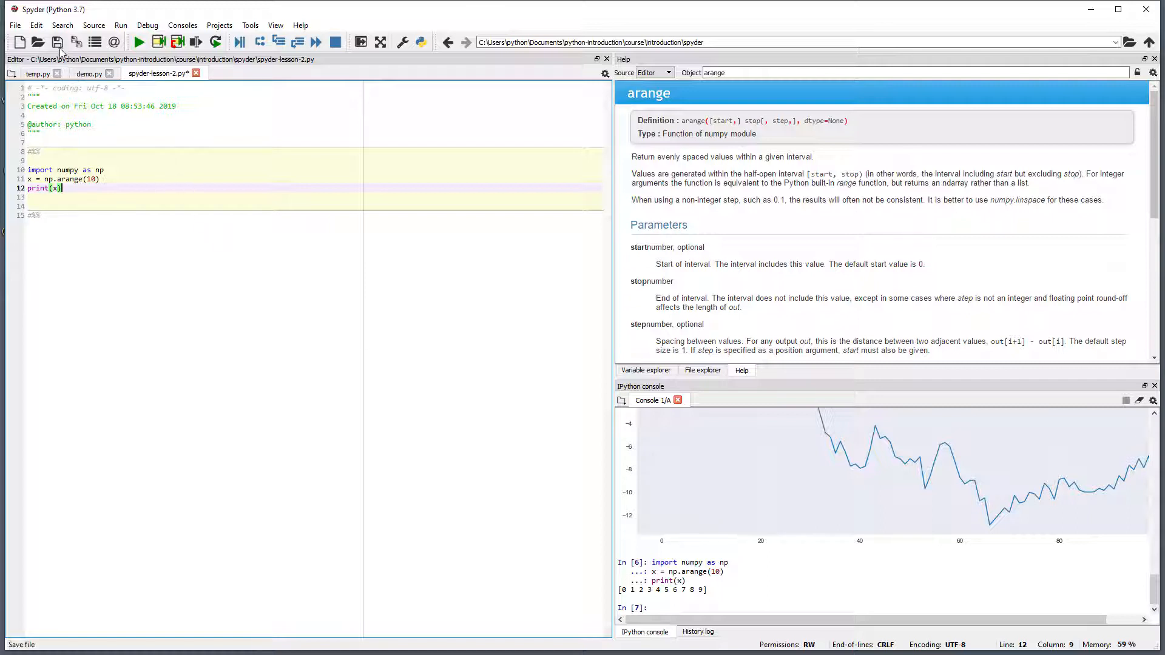
# - Save the script and run spyder-lesson-2.py from File explorer in a new console
pyautogui.click(58, 42)
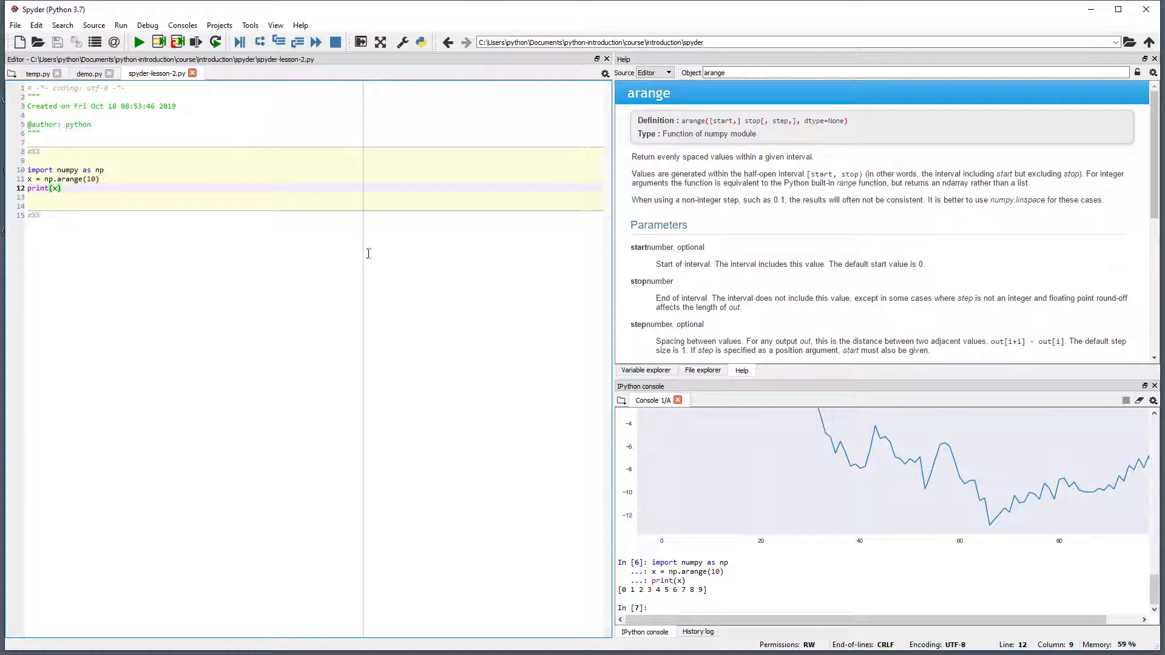
pyautogui.moveTo(727, 371)
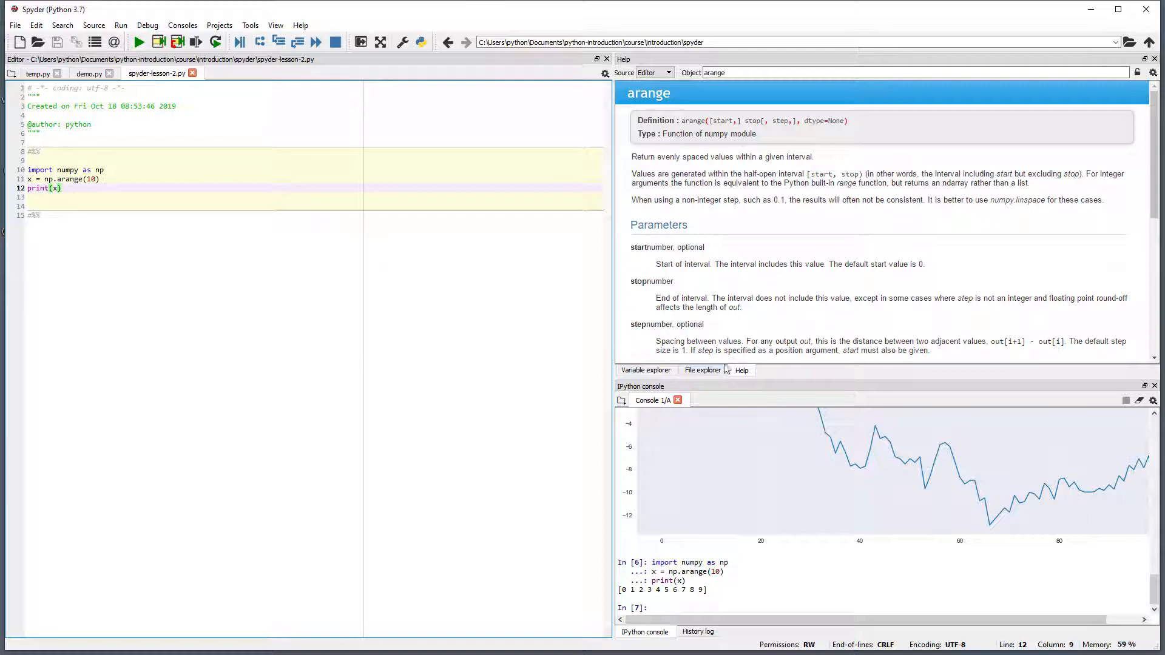
pyautogui.click(702, 370)
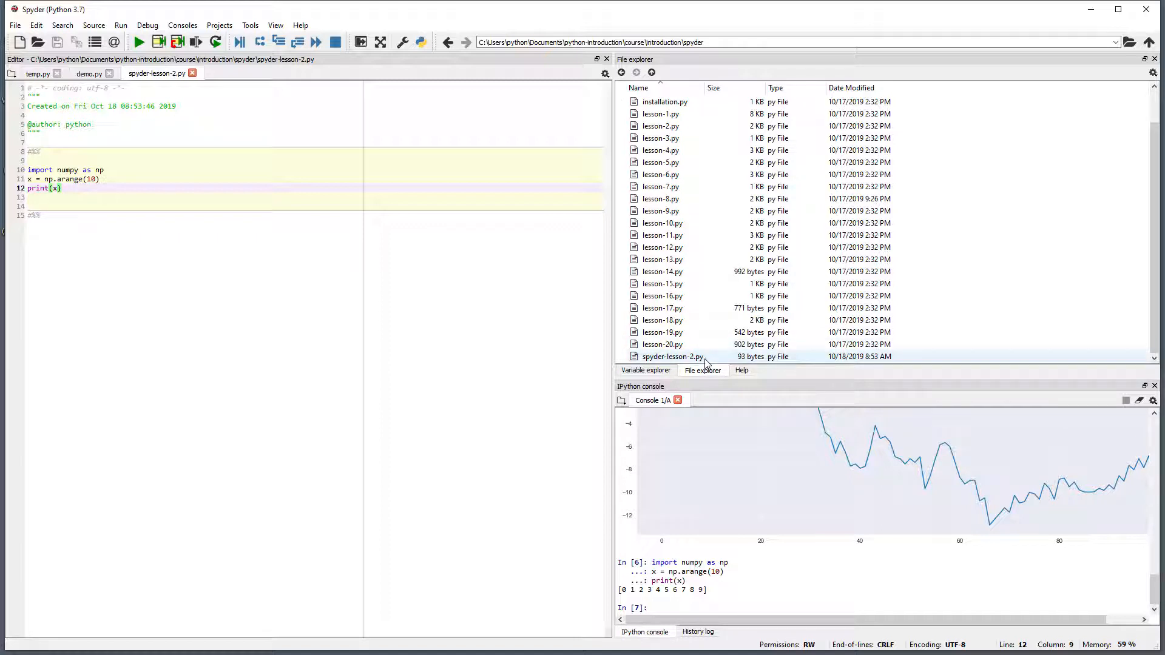
pyautogui.rightClick(672, 357)
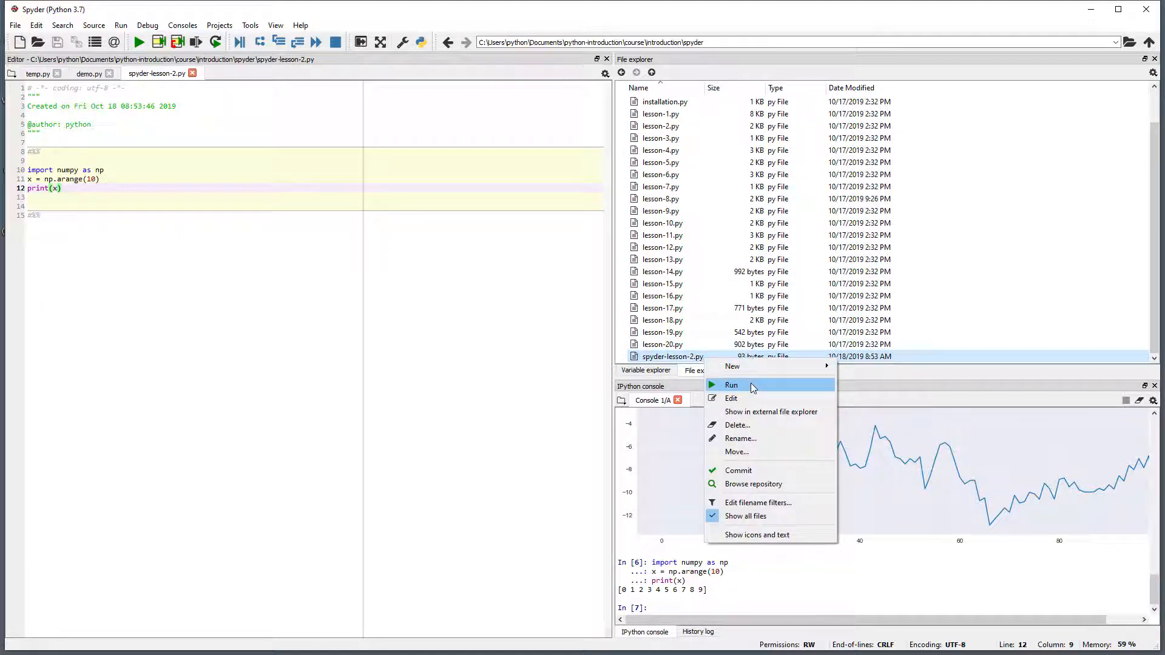
pyautogui.click(732, 384)
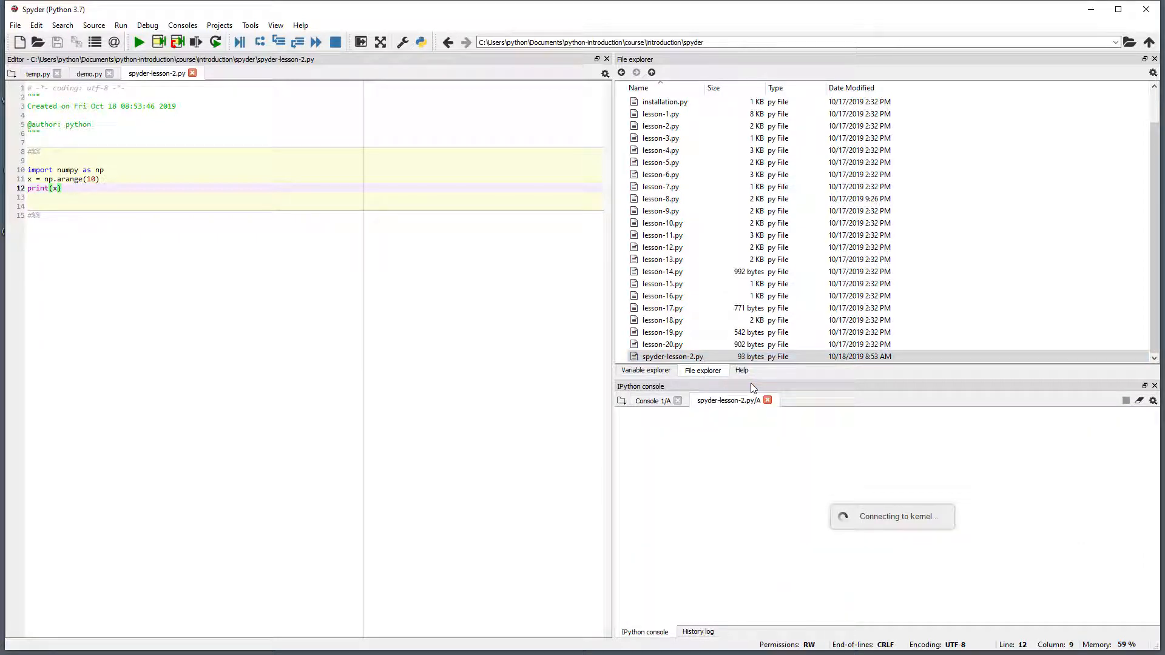